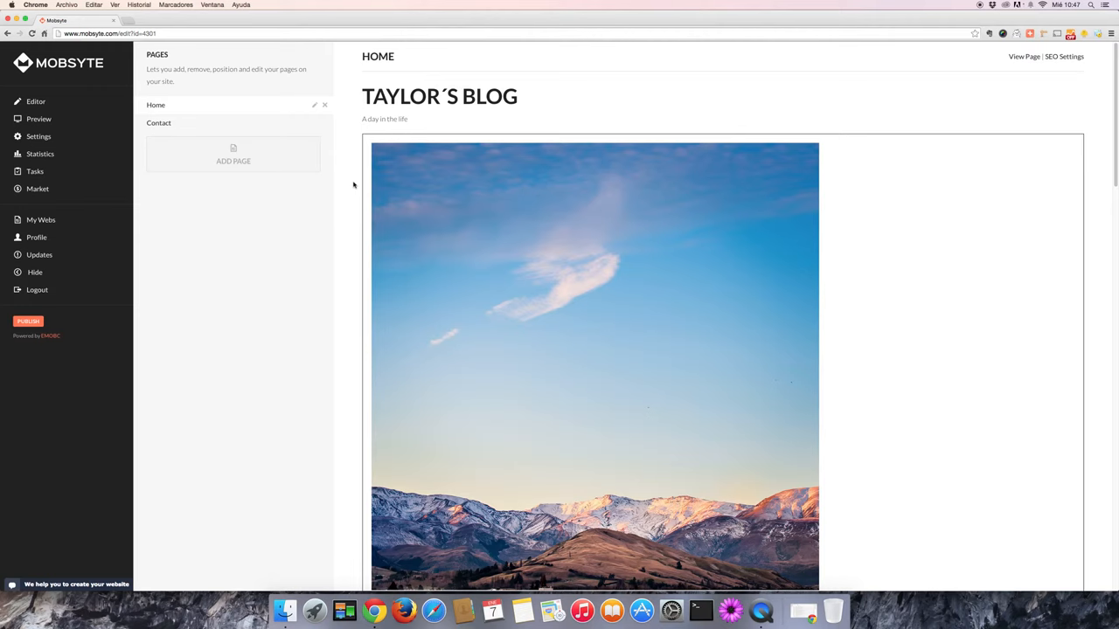
mouse_move(340, 175)
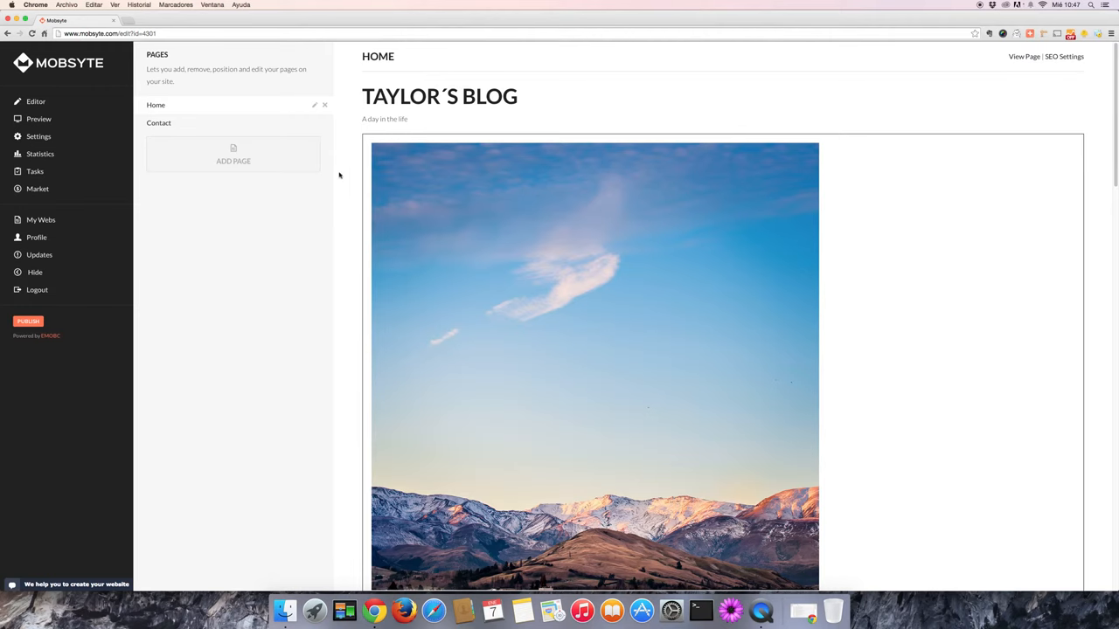
Go to the site's Basic Information settings and begin editing the site logo.
click(37, 136)
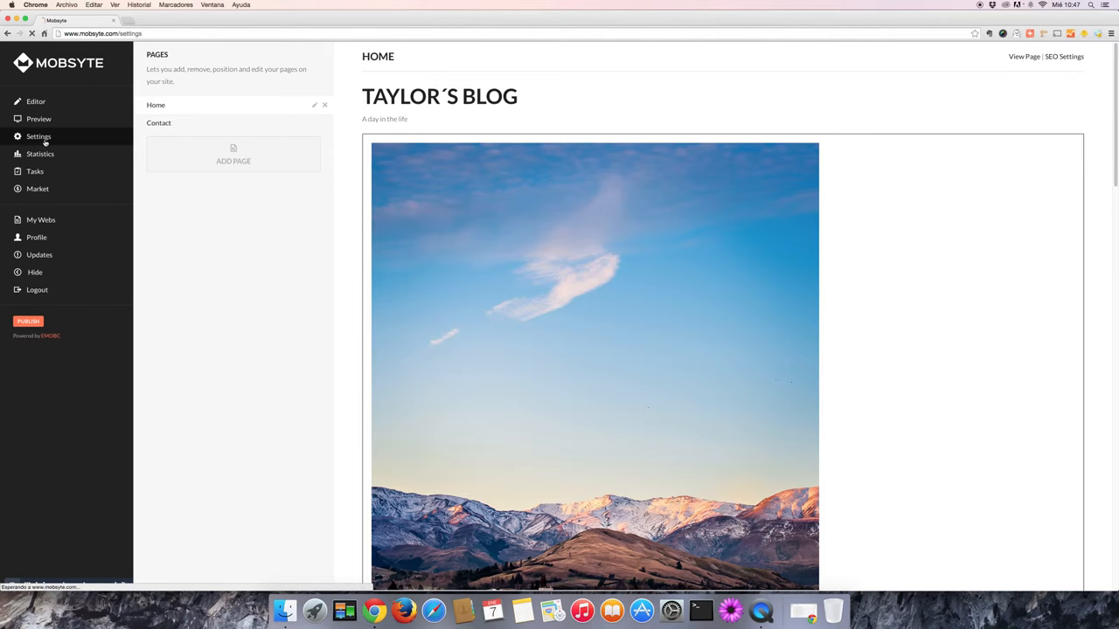
click(39, 137)
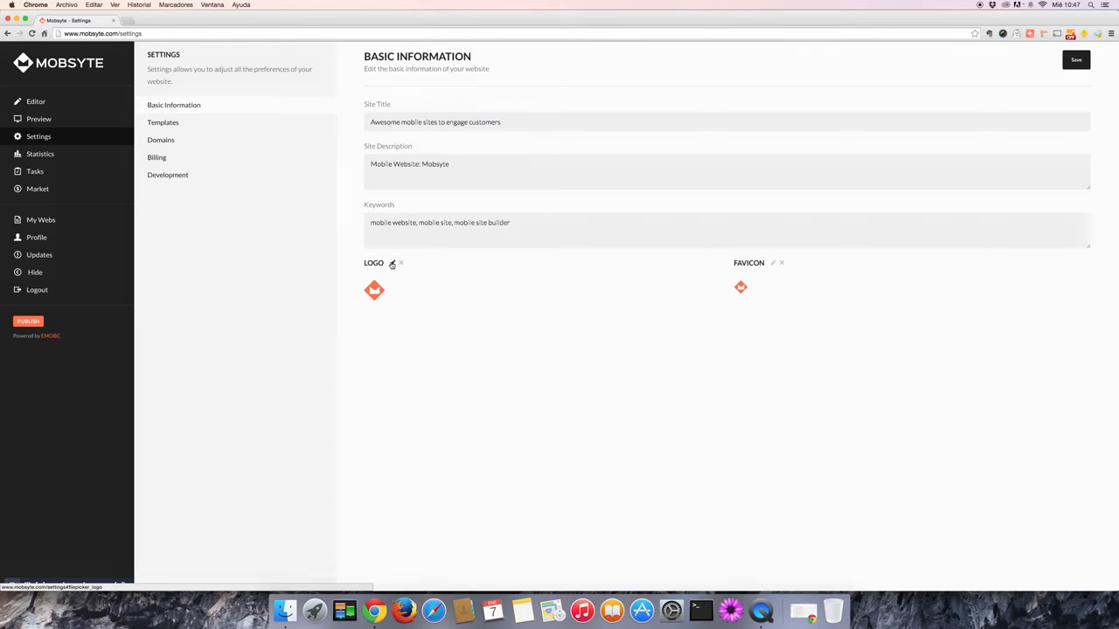
click(392, 264)
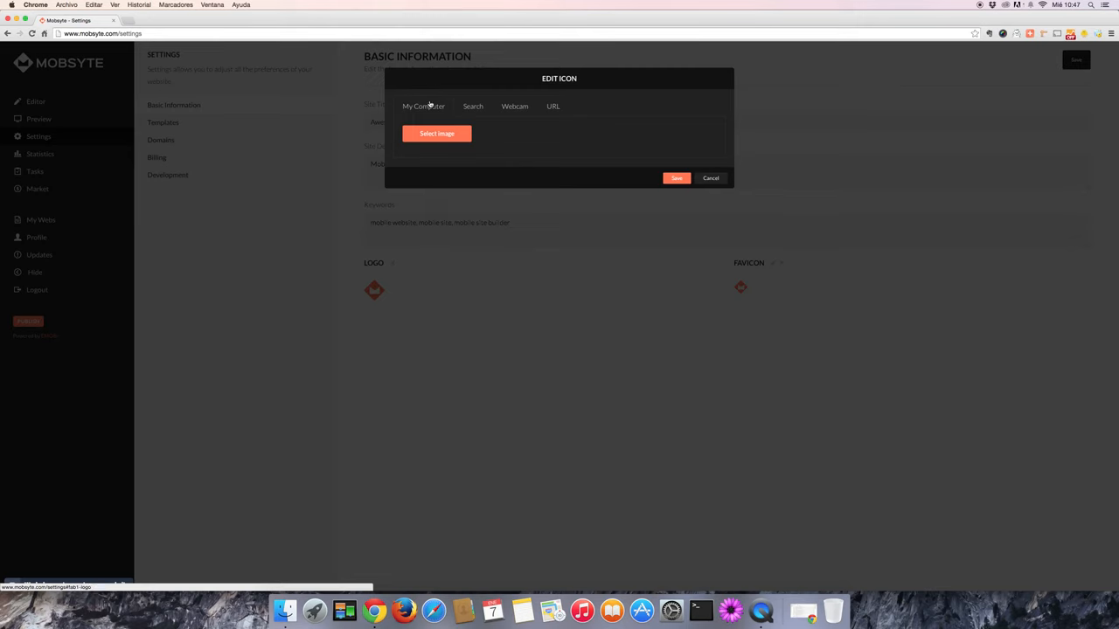
Browse the Edit Icon logo sources: Search, Webcam, then URL.
click(472, 107)
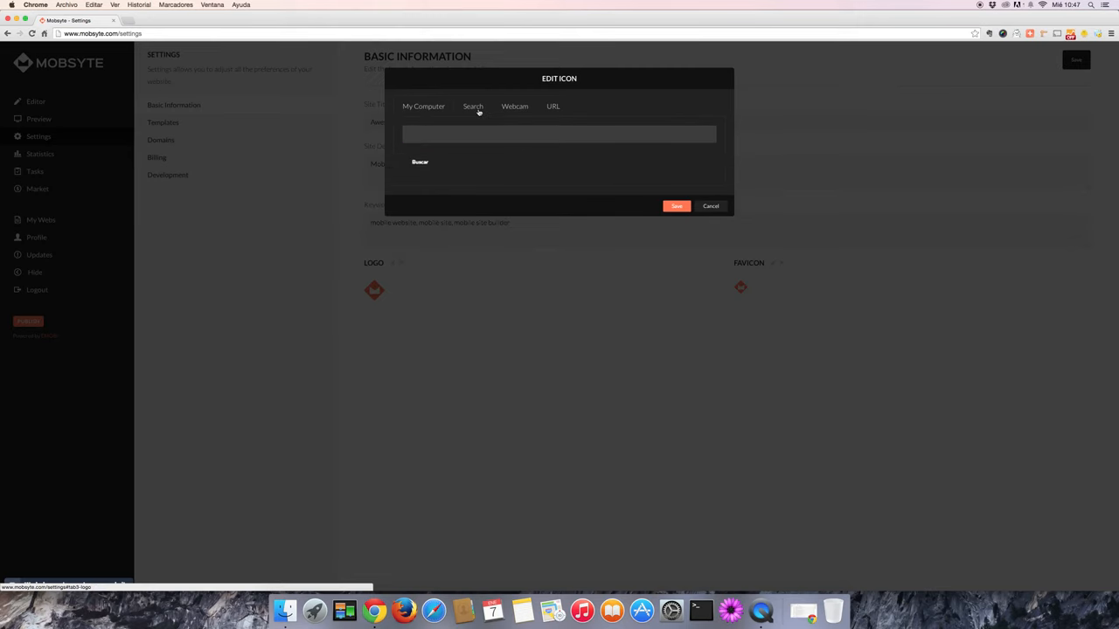
click(514, 106)
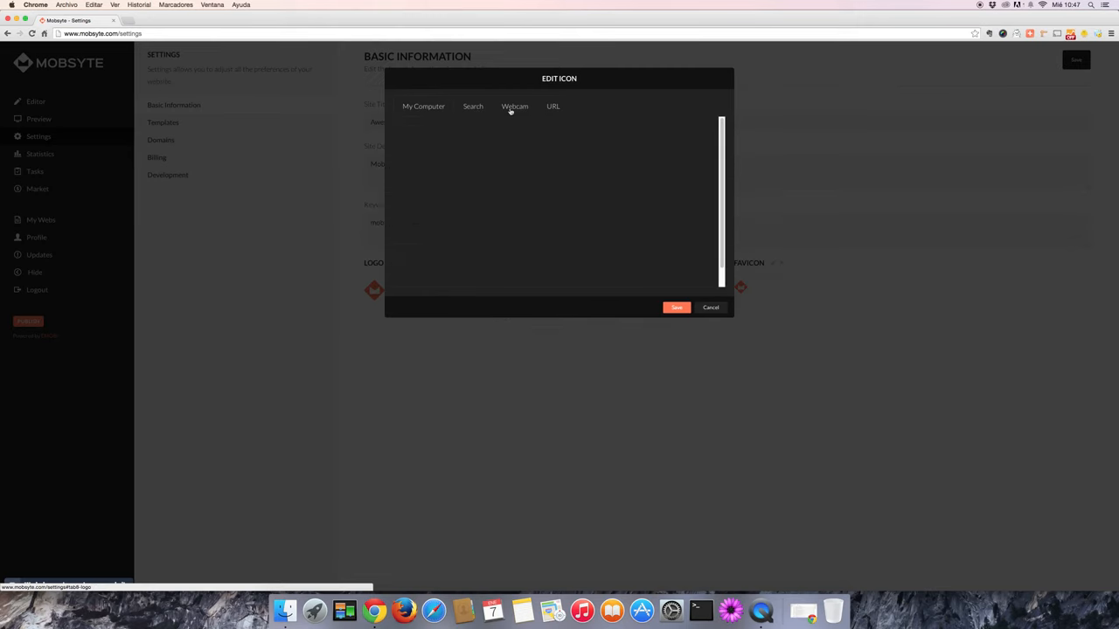
click(552, 106)
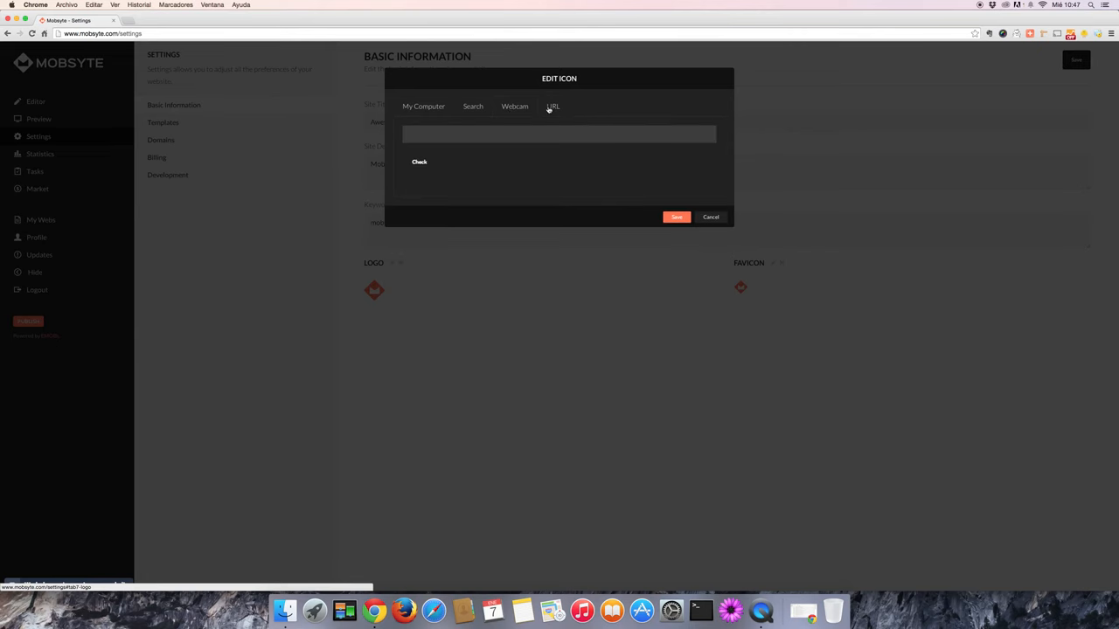